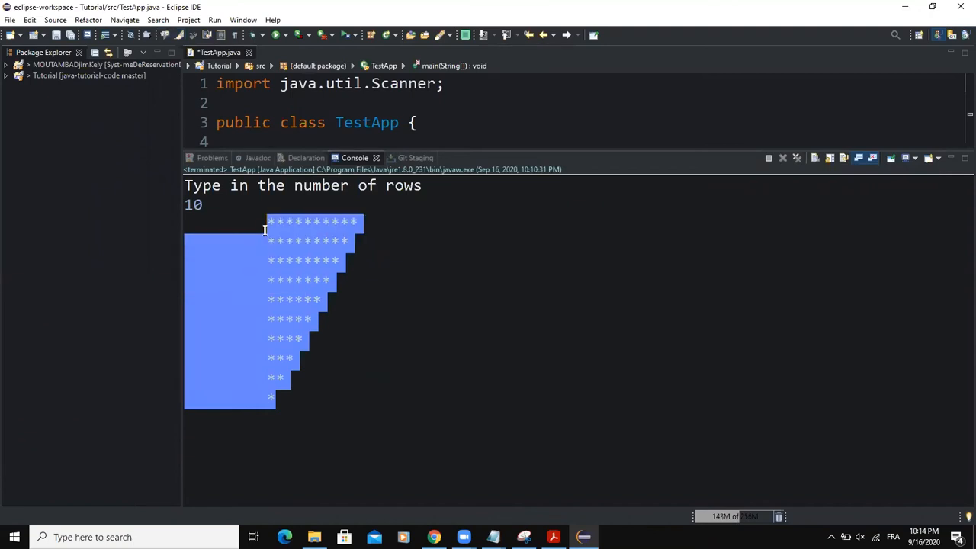
Declare the integer variables i, j, x and nbre_rows in main
left_click(338, 390)
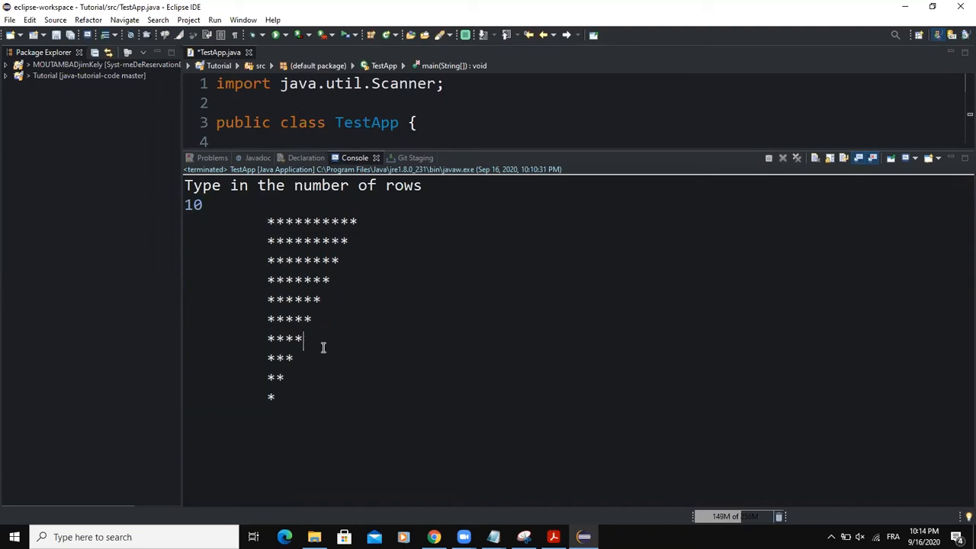
mouse_move(554, 156)
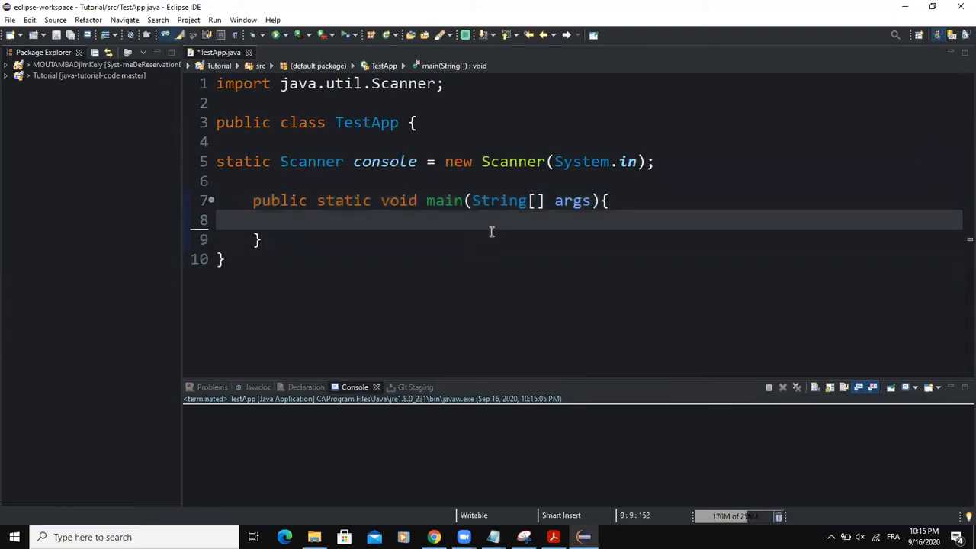
type("int i")
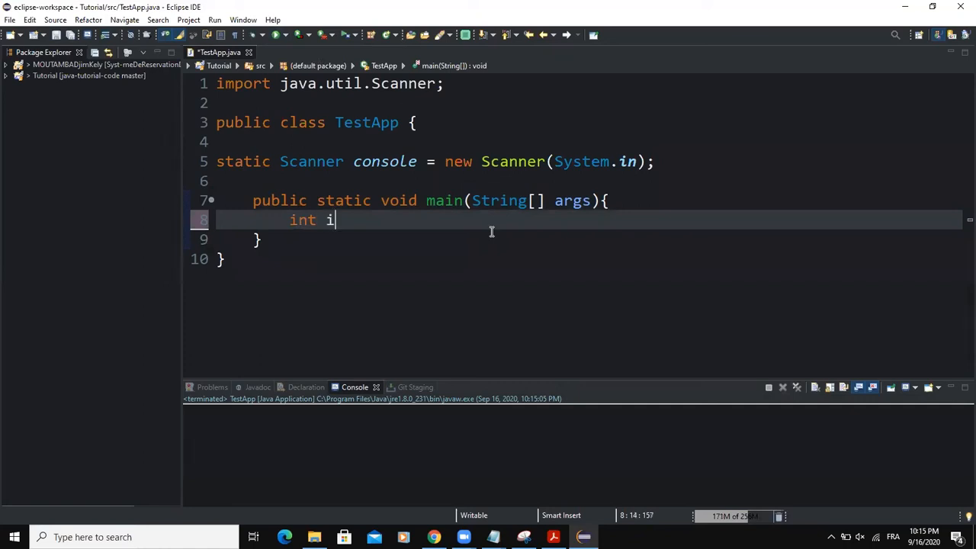
type(",")
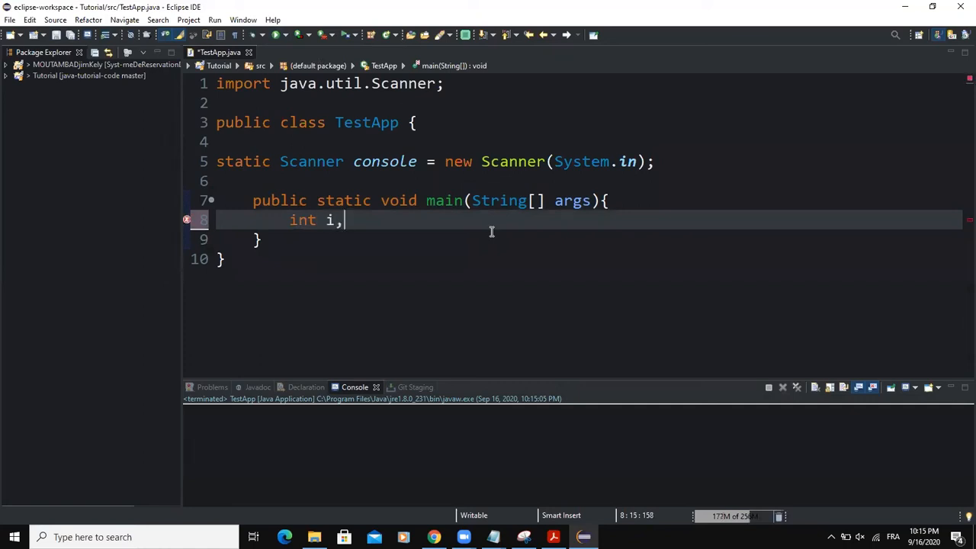
type("j")
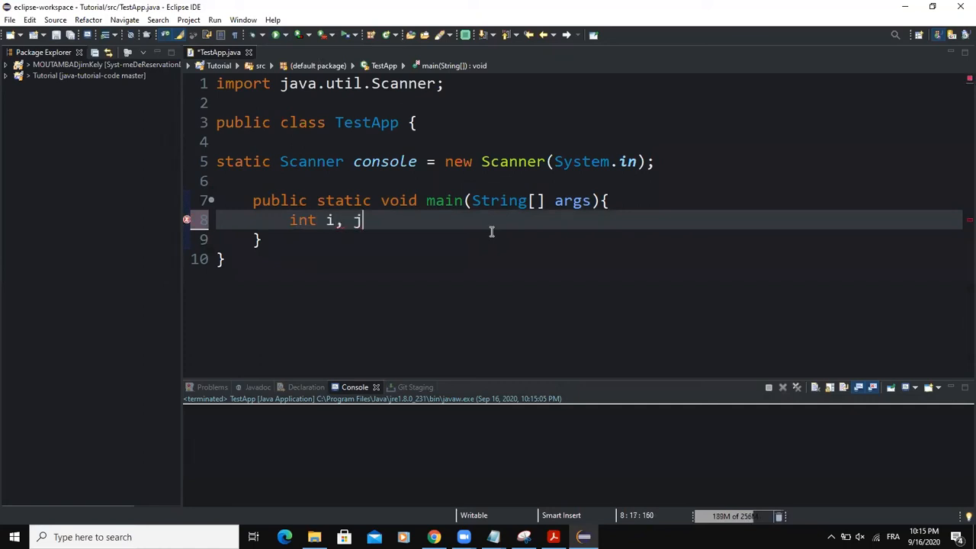
type(", x")
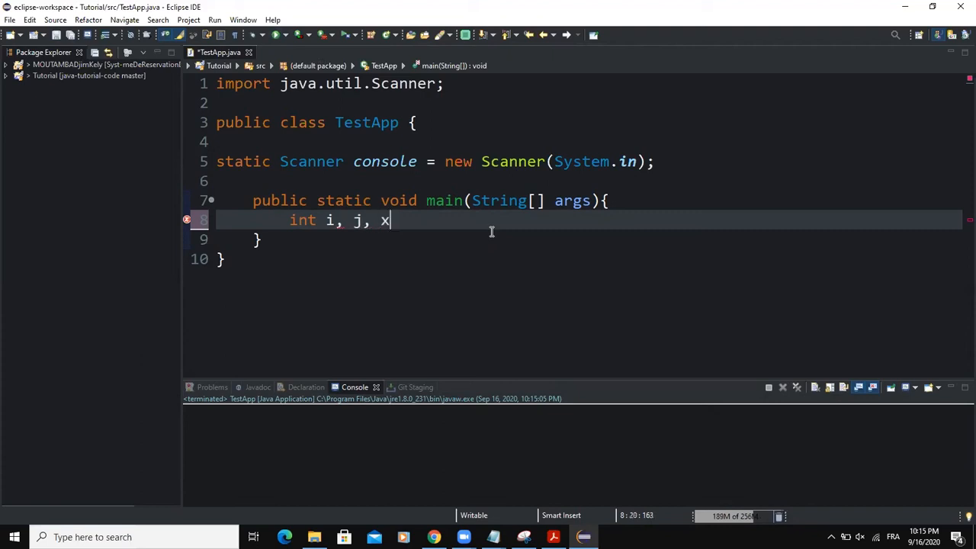
type(",")
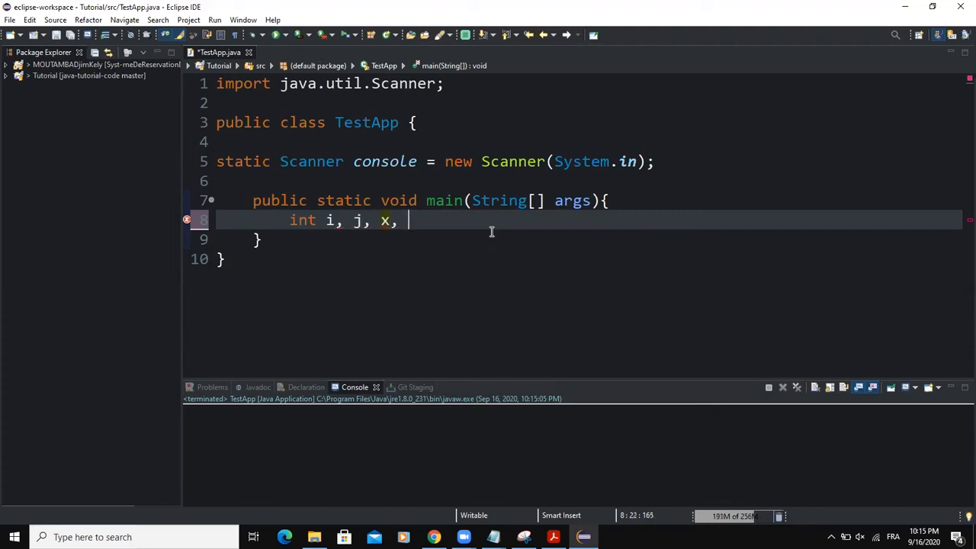
type("nbre_")
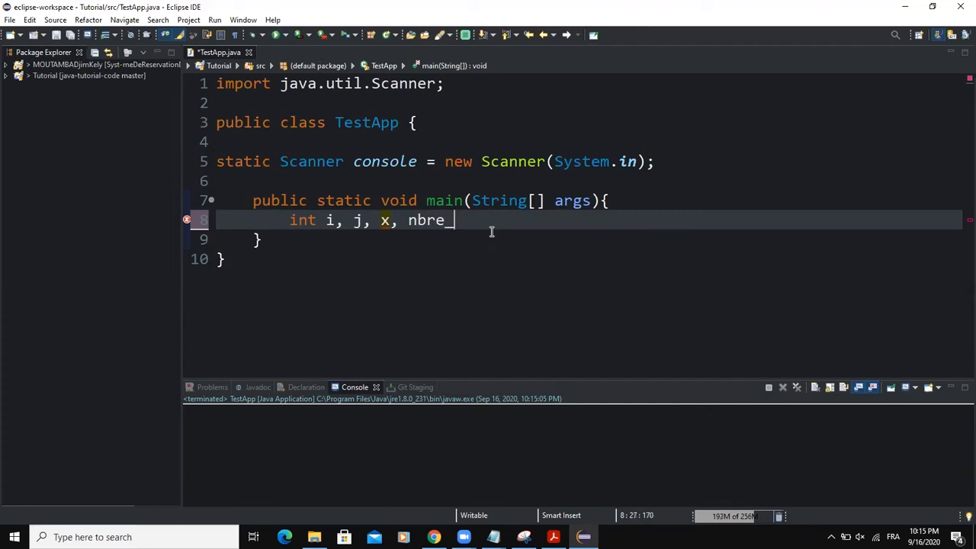
type("rows;")
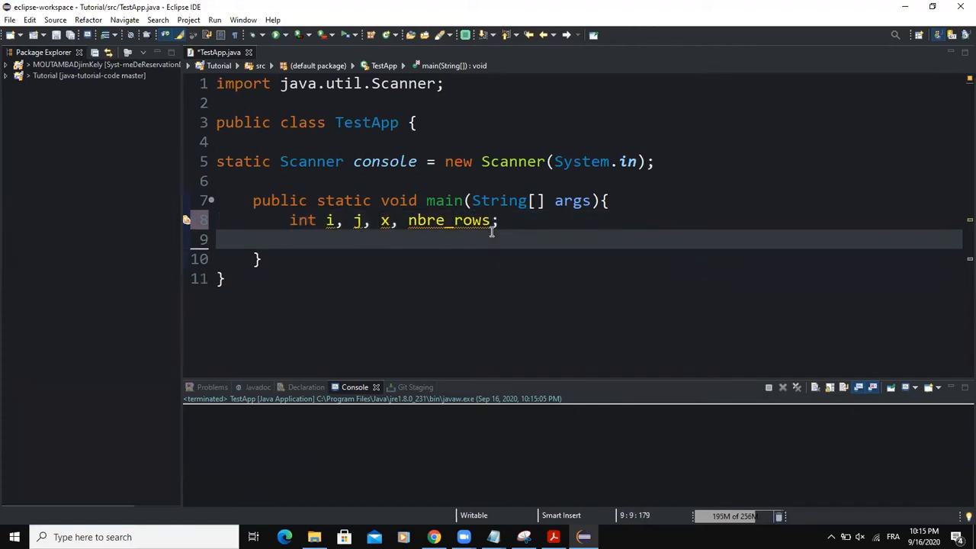
Print the prompt "Enter the number of rows" with System.out.println
type("Sy")
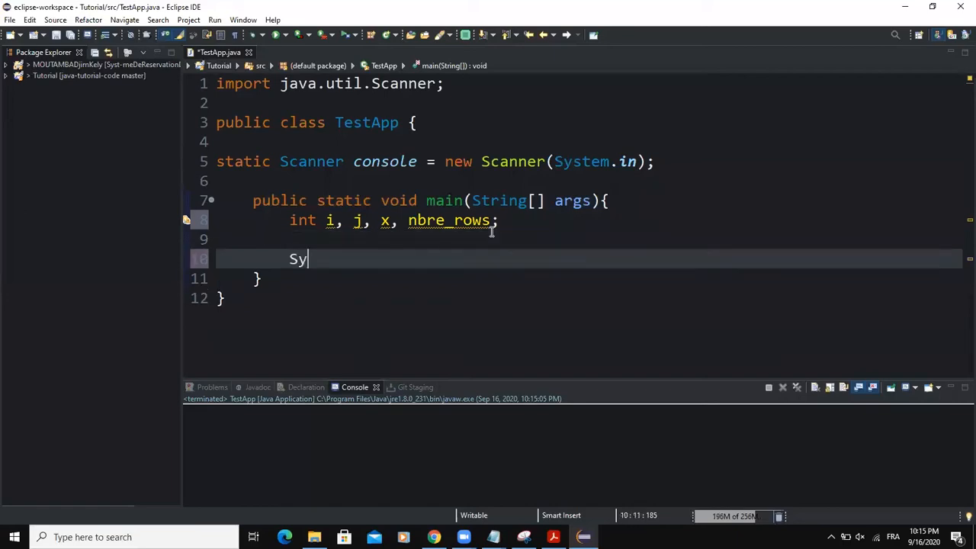
type("stem.out.println(\"")
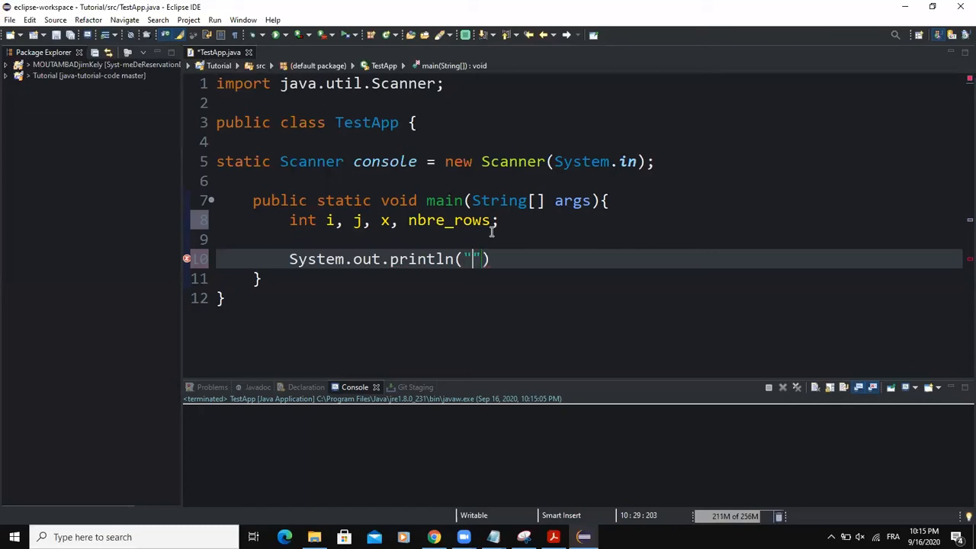
type("Enter the nu")
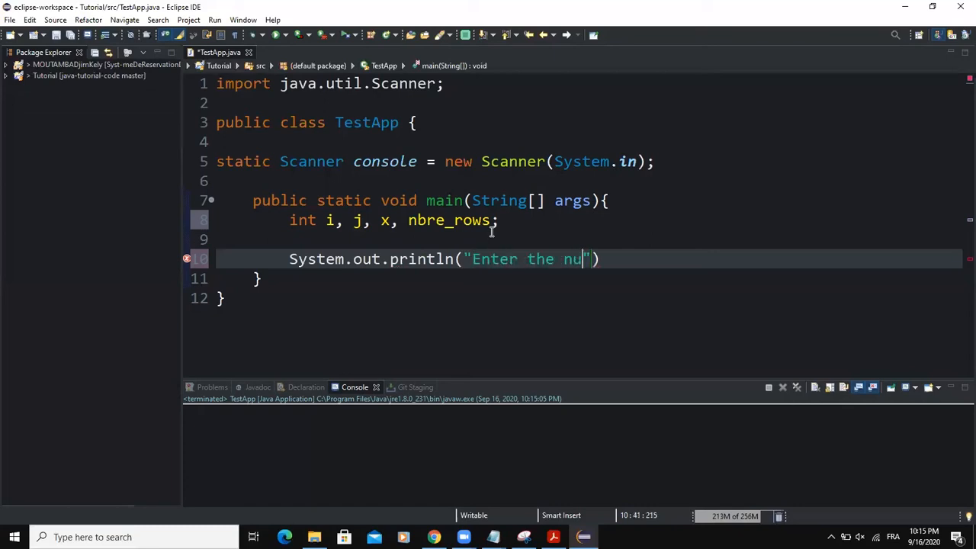
type("mber of rows")
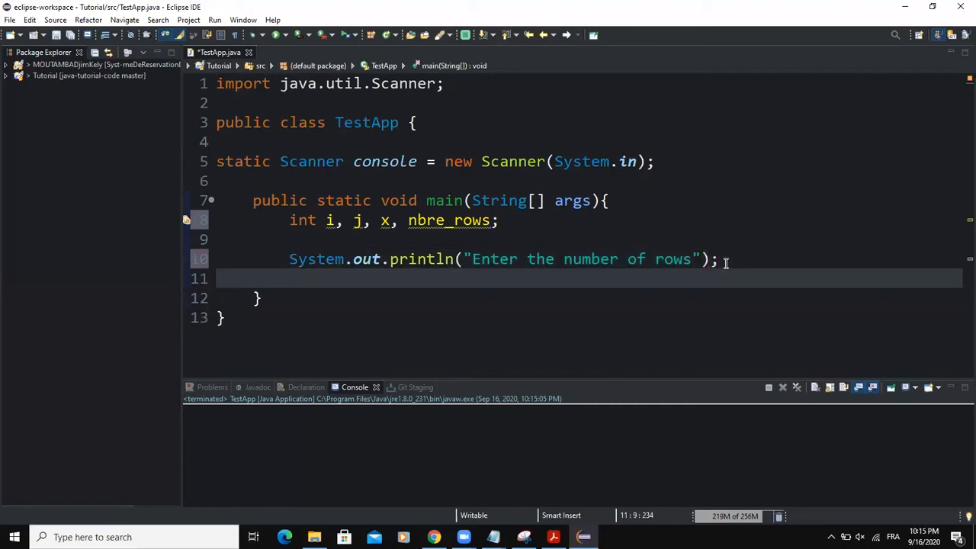
Assign nbre_rows = console.nextInt(), completing nextInt() from content assist
type("nbre")
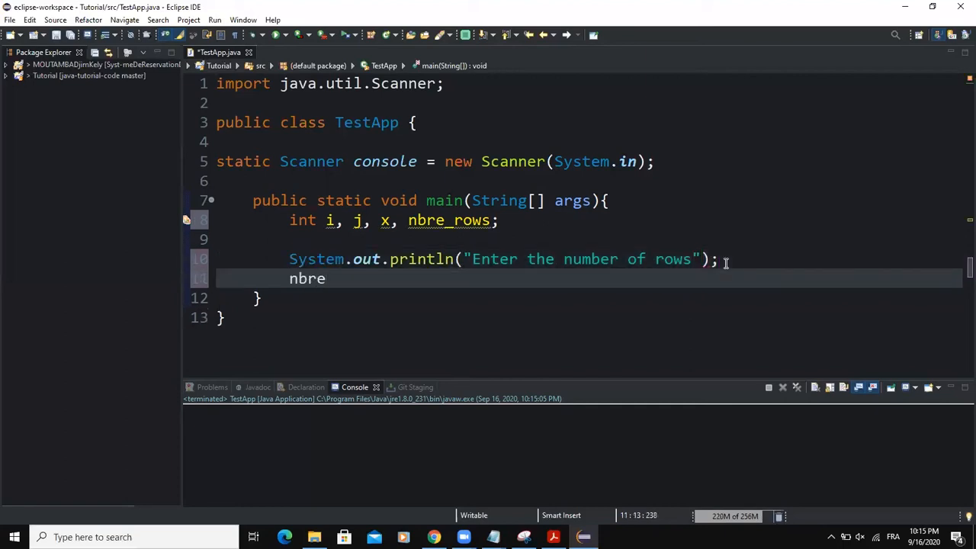
type("_rows")
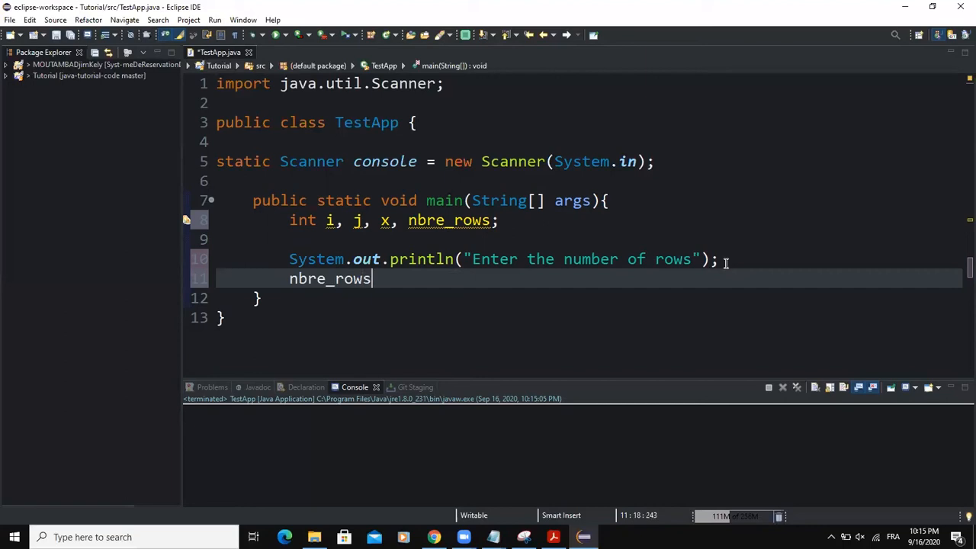
type("= cons")
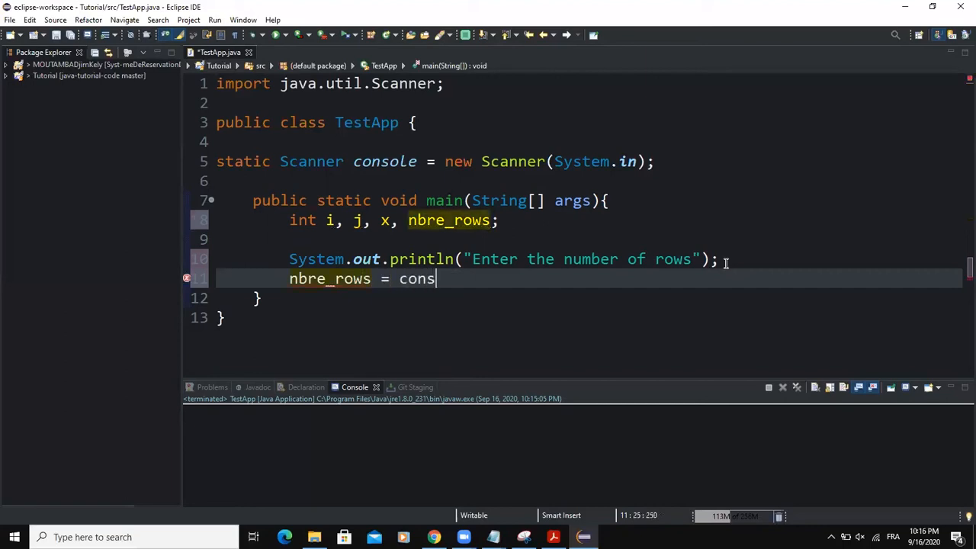
type("ole.nex")
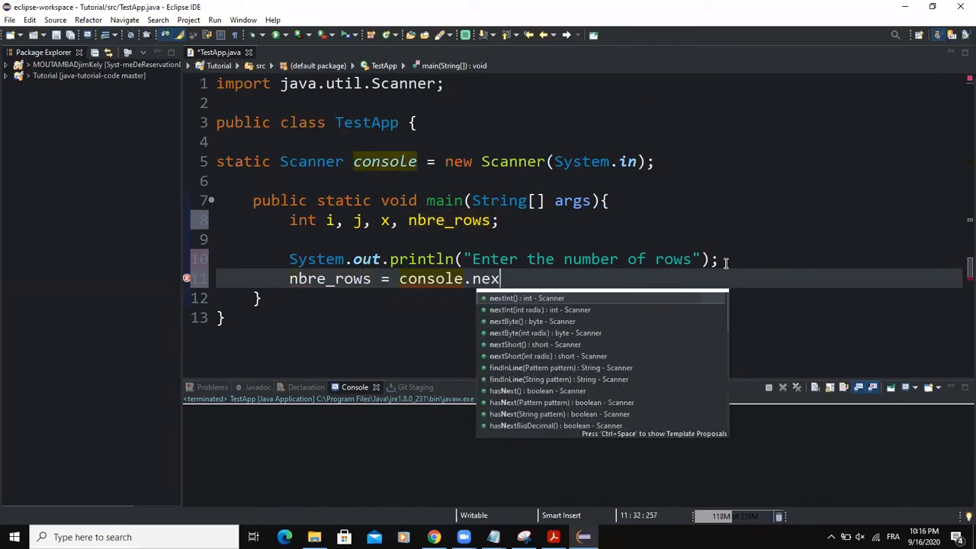
left_click(526, 297)
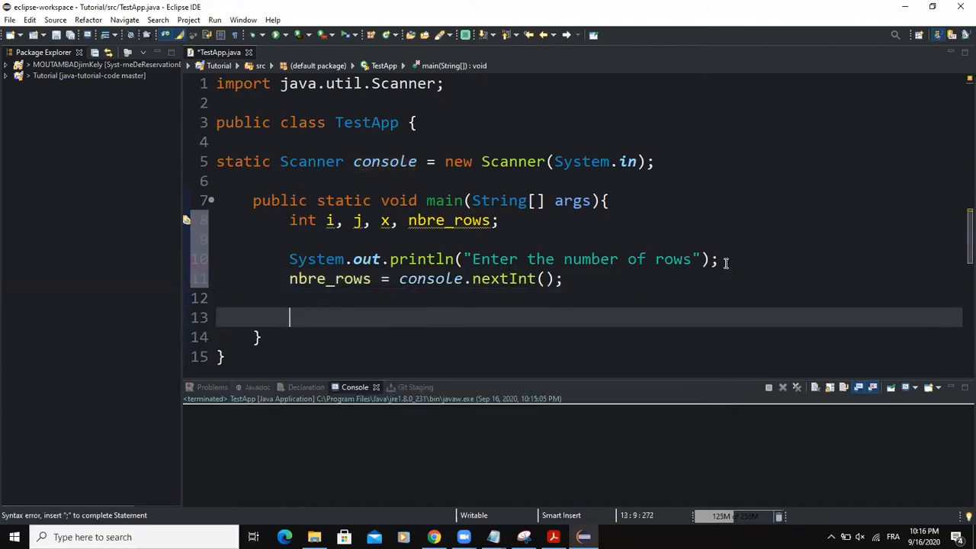
Write the outer loop for(i = nbre_rows ; i > 0 ; i--) with an empty body
type("for(")
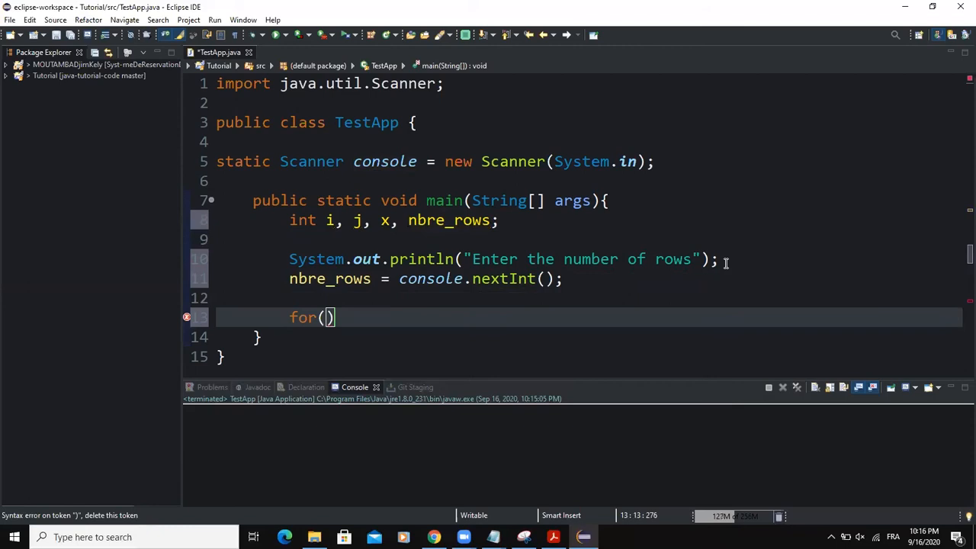
type("i =")
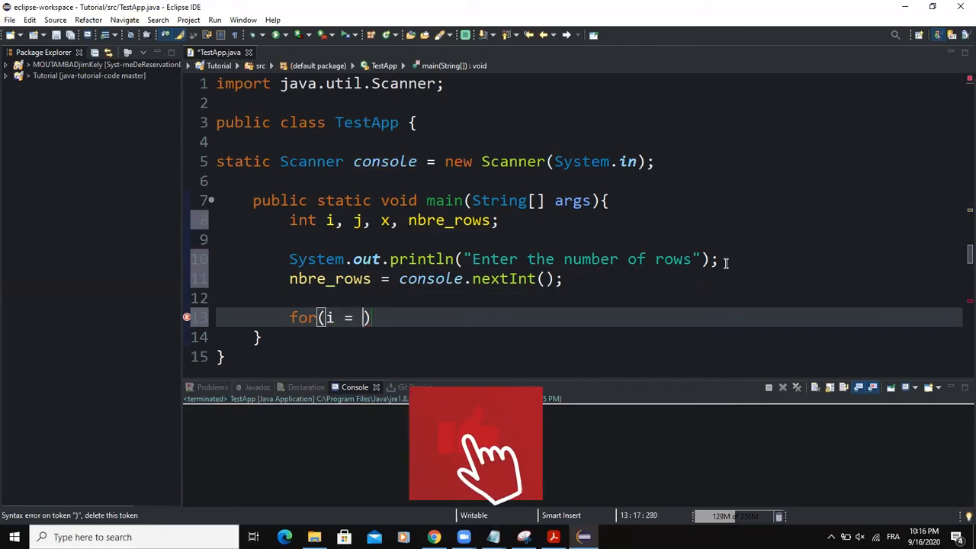
type("nbre")
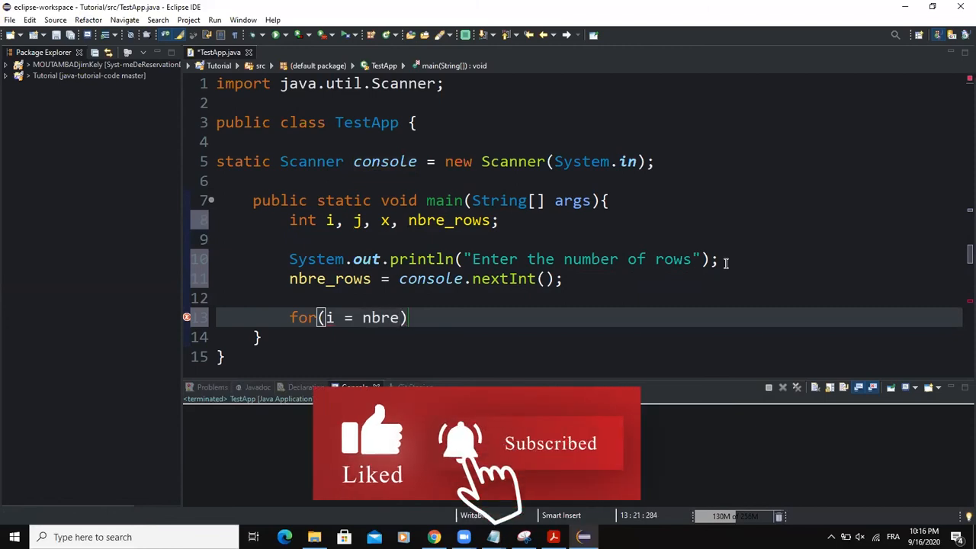
type("_rows")
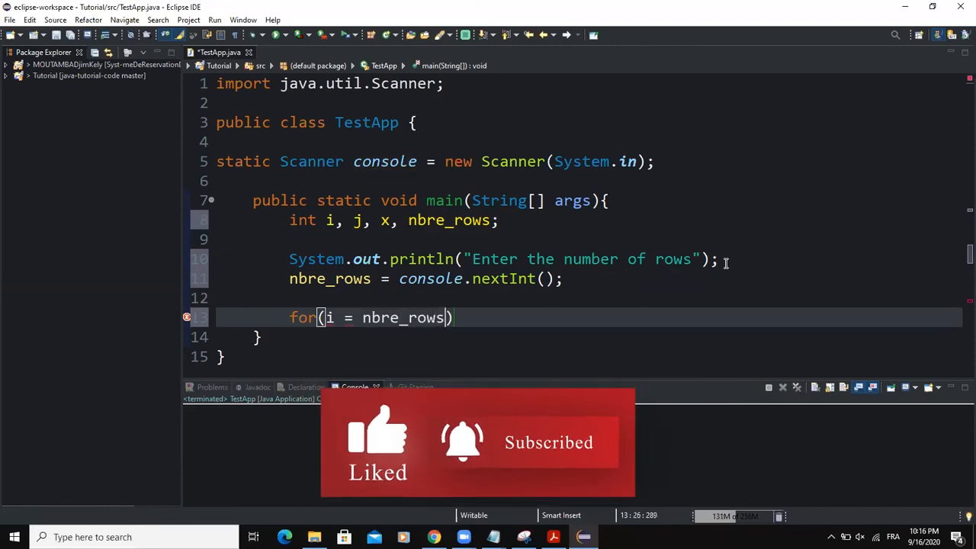
type(";")
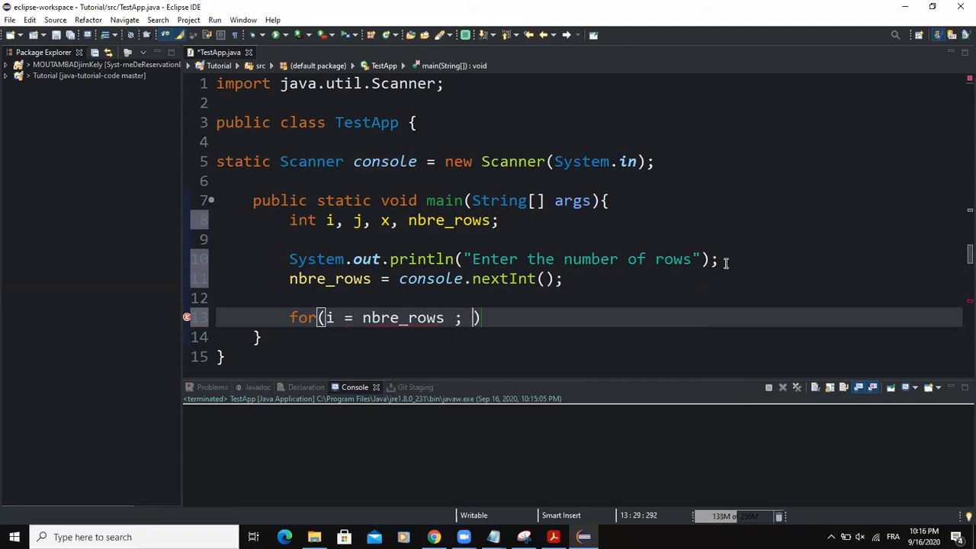
type("i > 0")
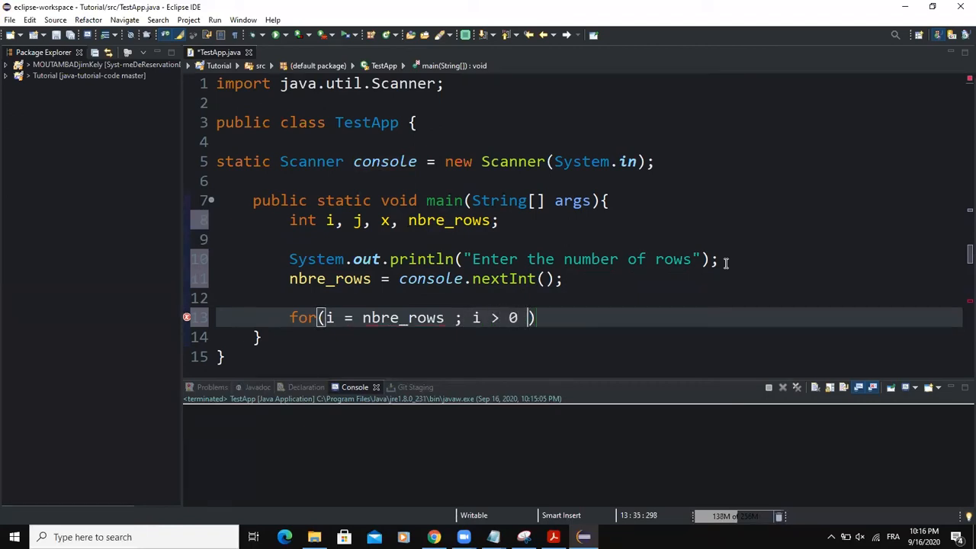
type("> i")
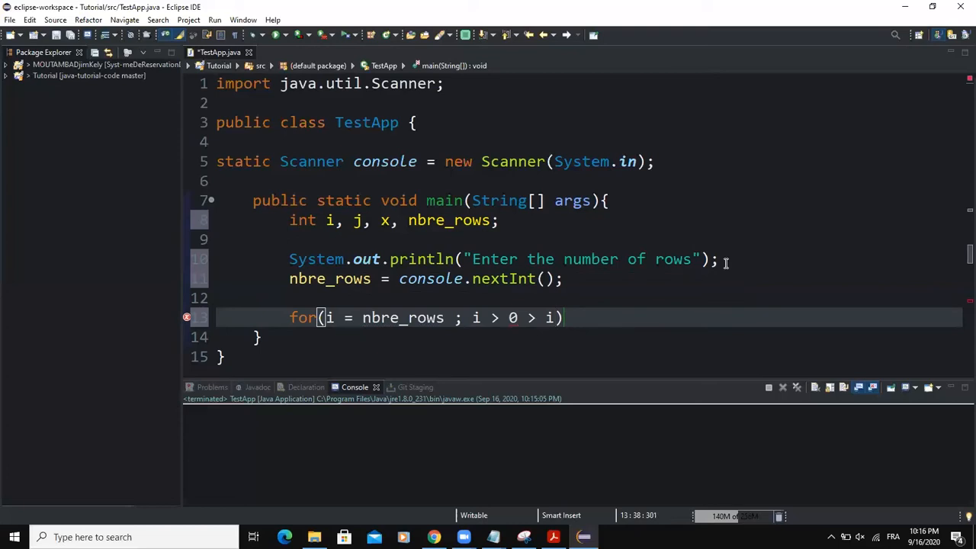
type("--")
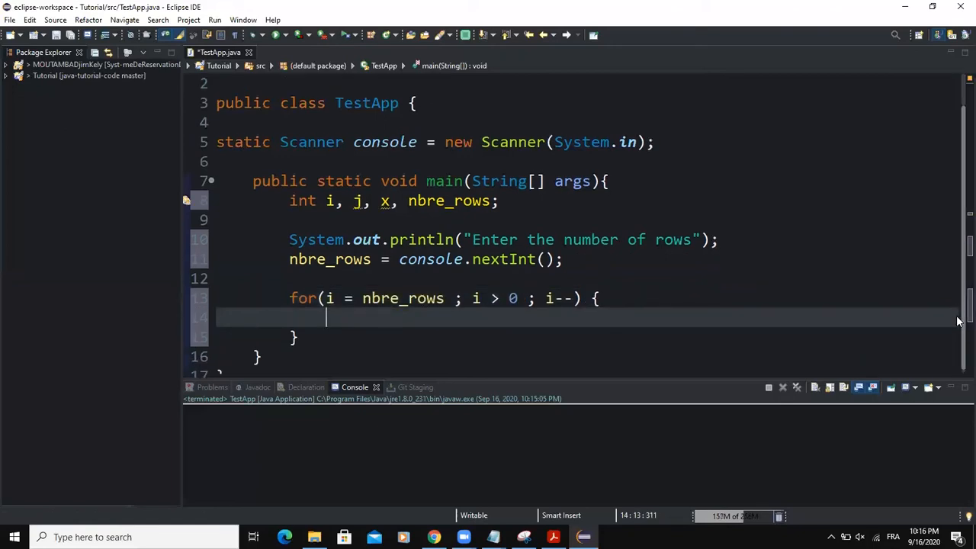
Write the nested loop header for(x = nbre_rows - i; x > 0; x--) inside the outer loop
type("for")
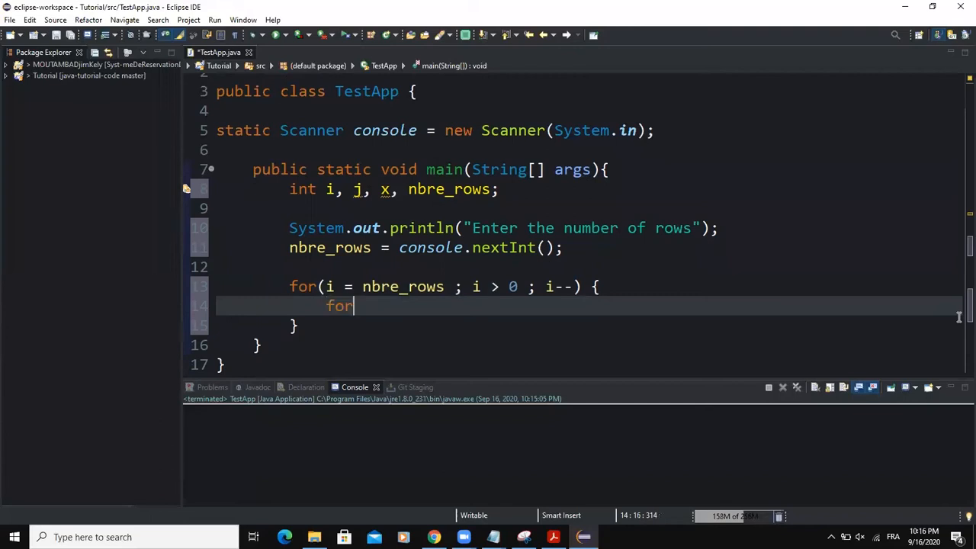
type("()")
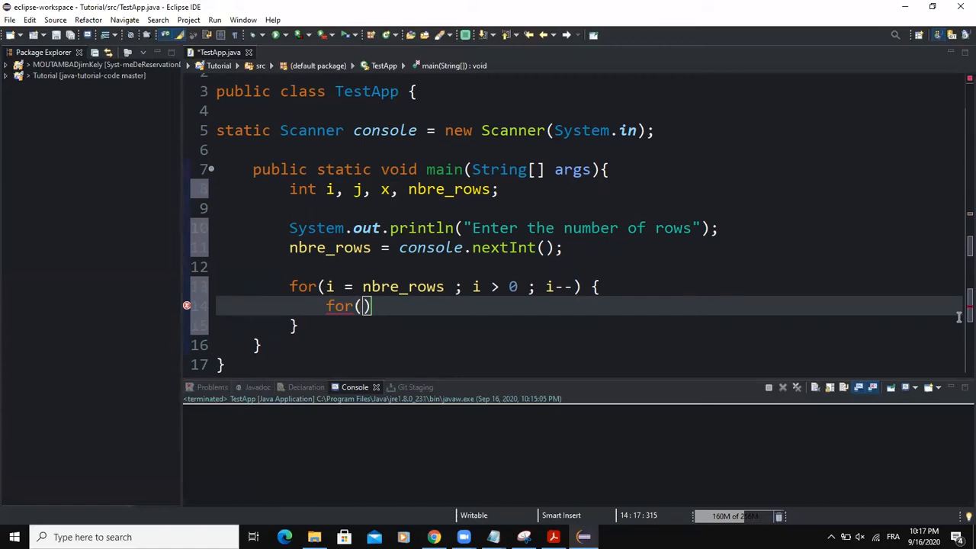
type("x =")
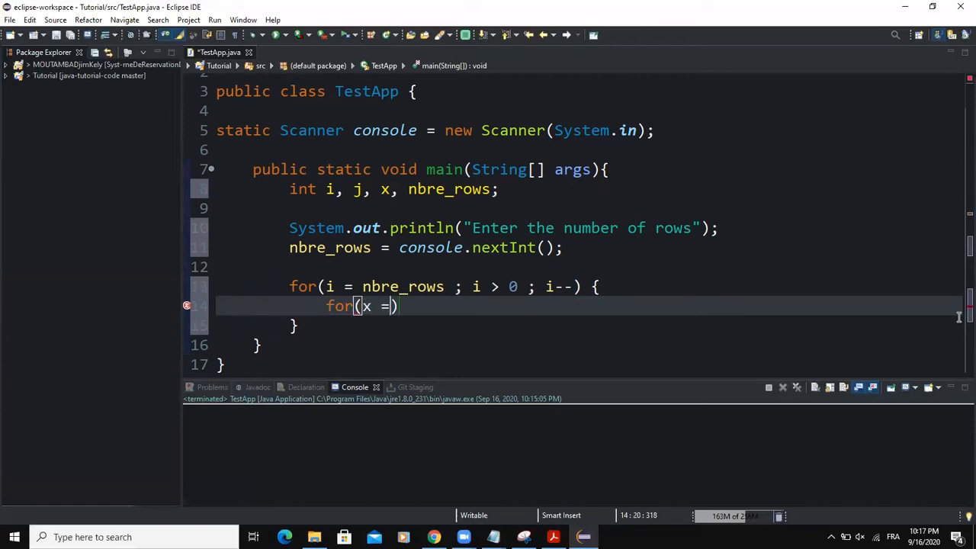
type("nbre_rows - i ;")
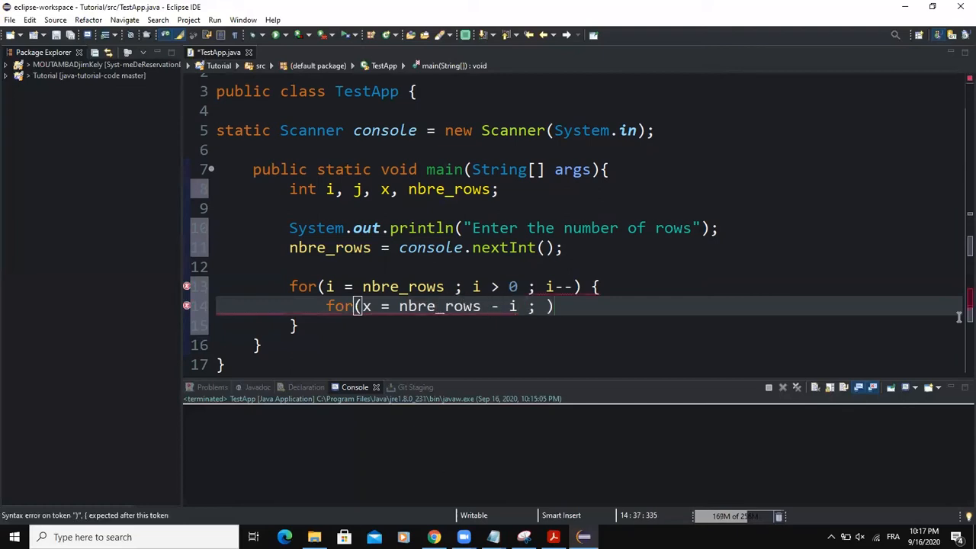
type("x > 0 ;")
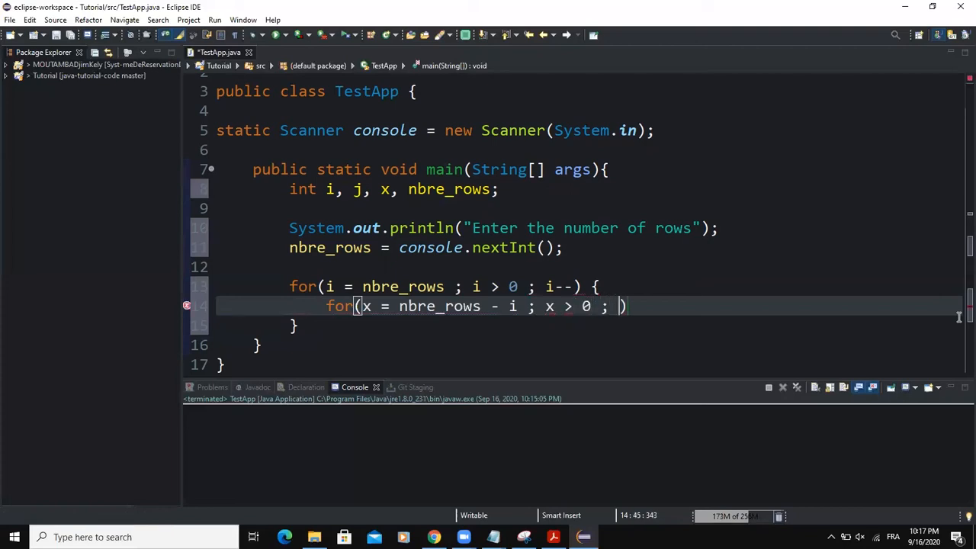
type("x")
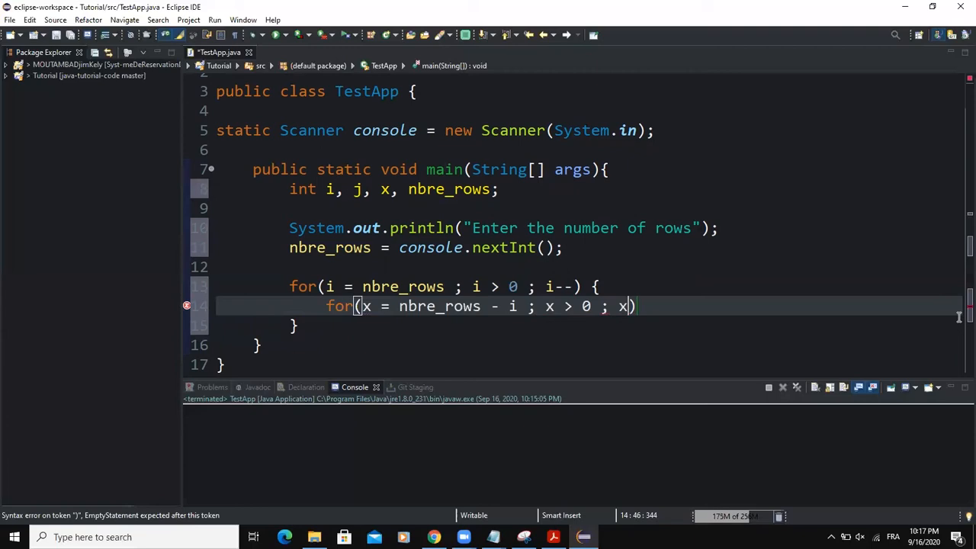
type("--")
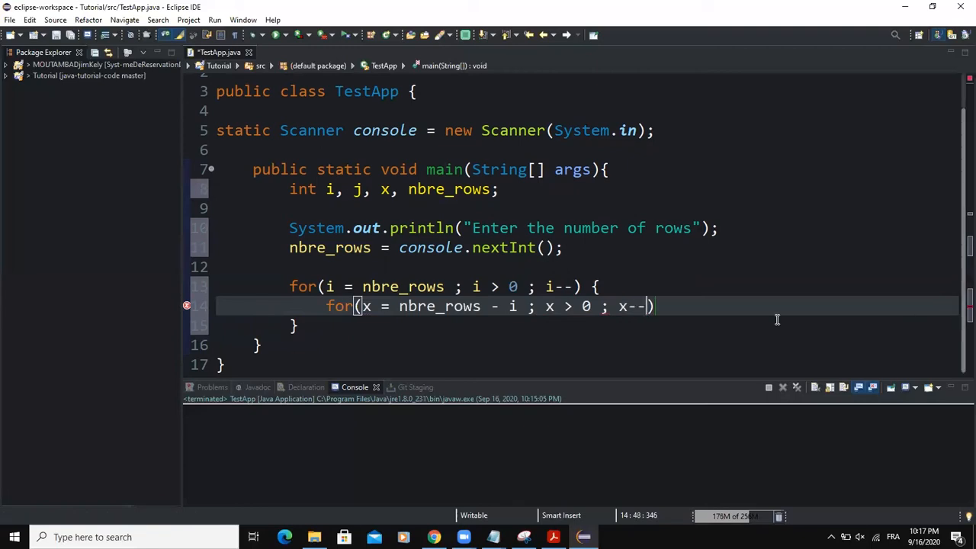
Make the space loop body print a single space with System.out.print(" ")
type("System.")
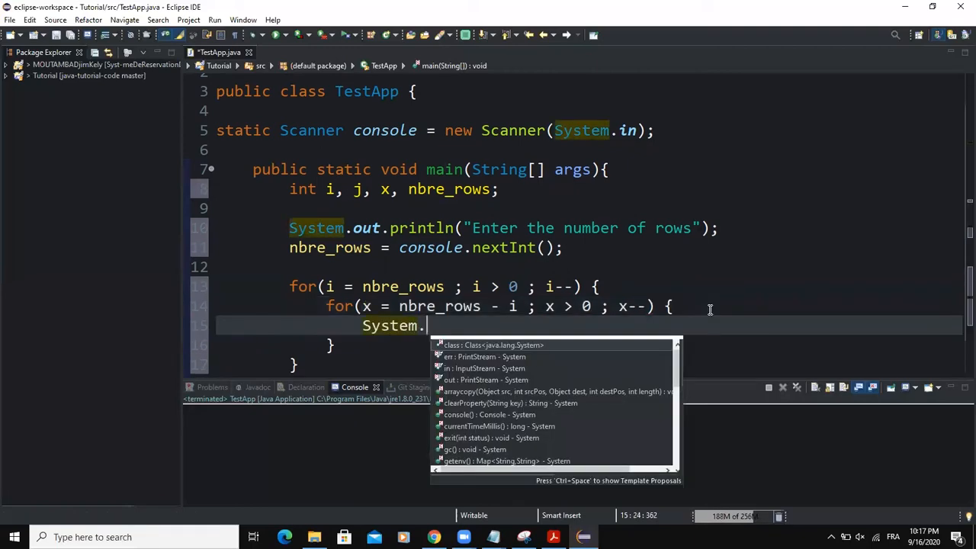
type("out.print(\" \");")
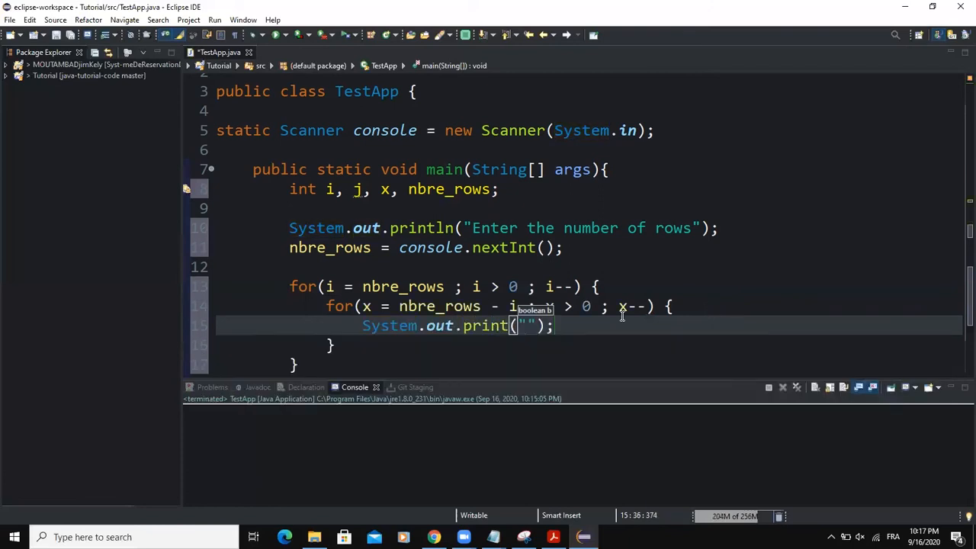
type("I")
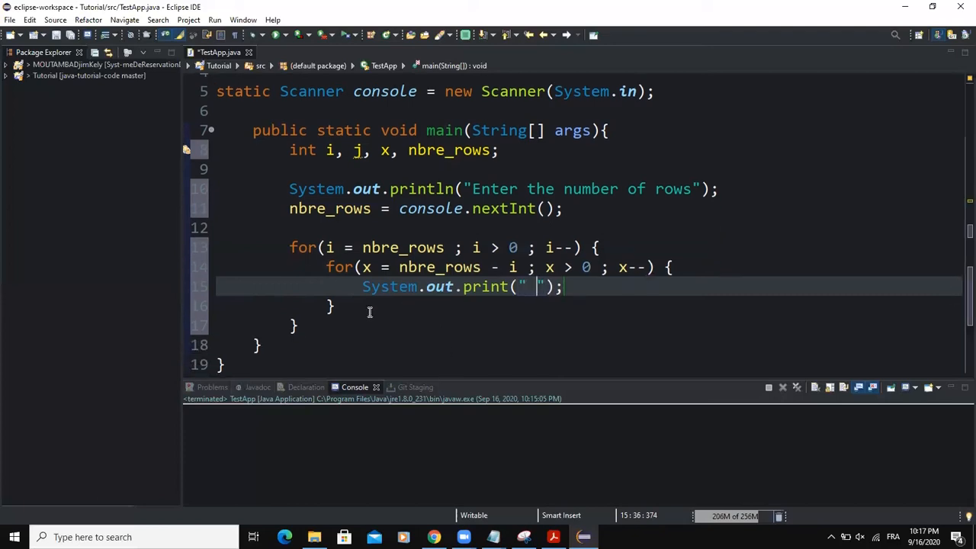
Write the second nested loop header for(j = 0; j < i; j++) after the space loop
type("for")
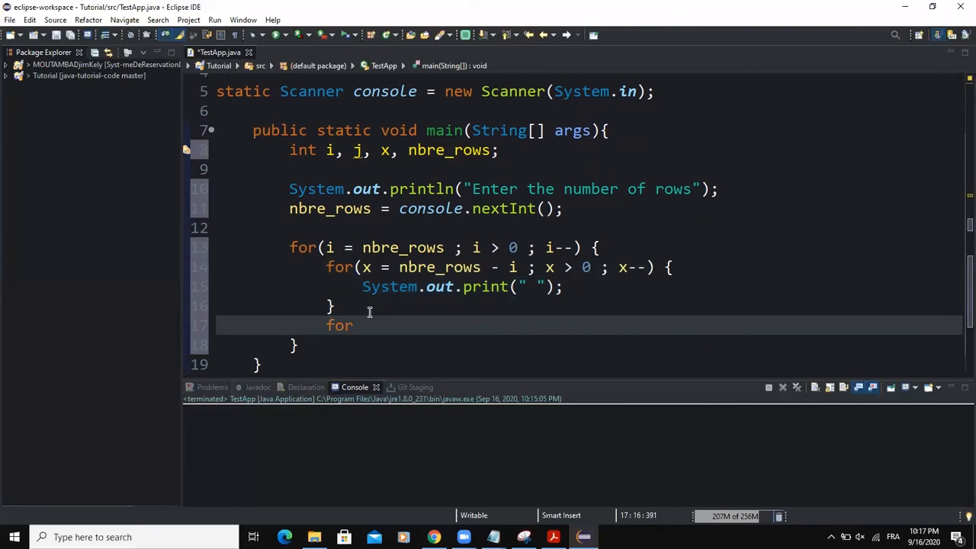
type("(j)")
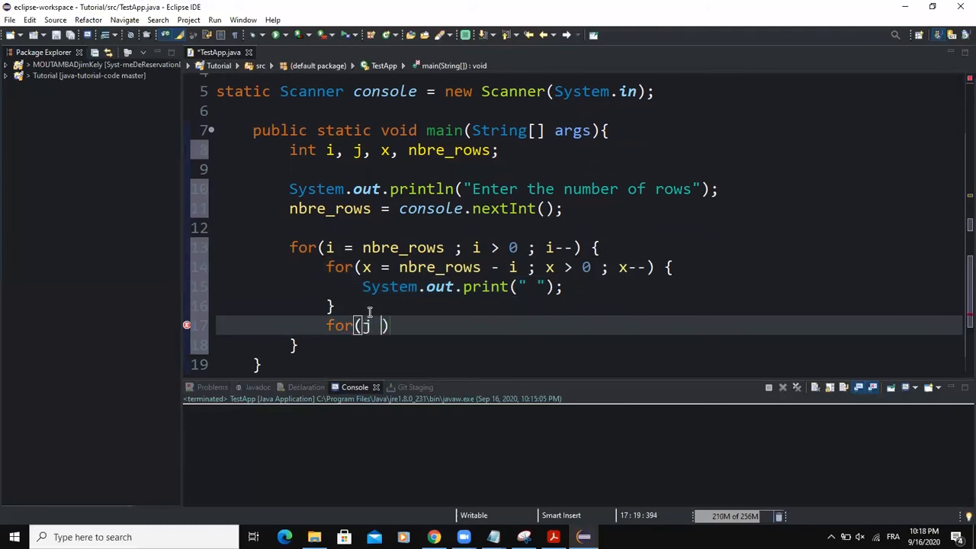
type("= 0")
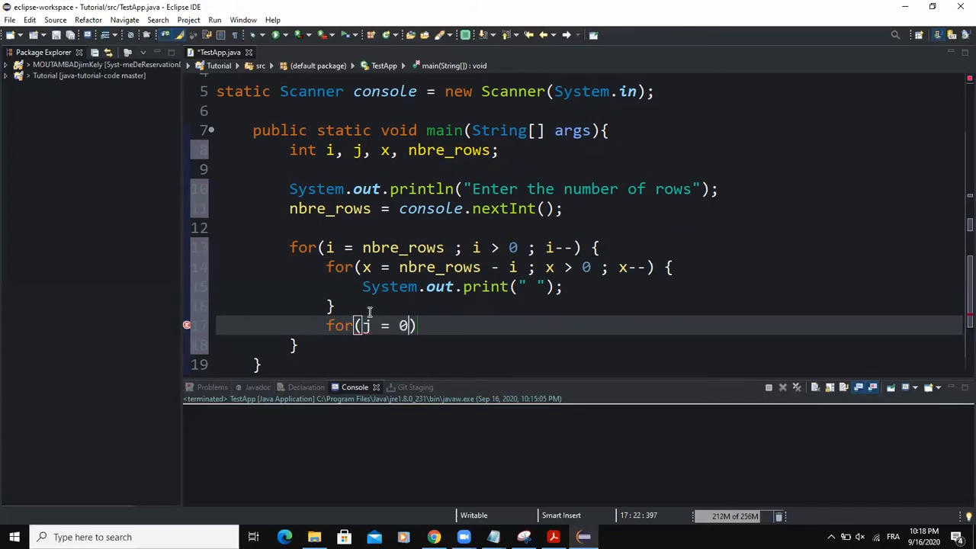
type(",")
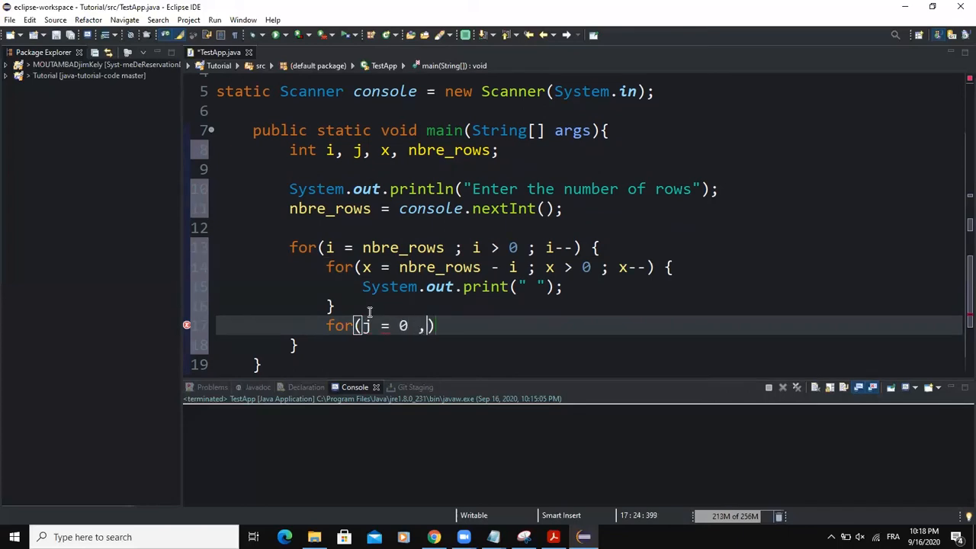
type(";")
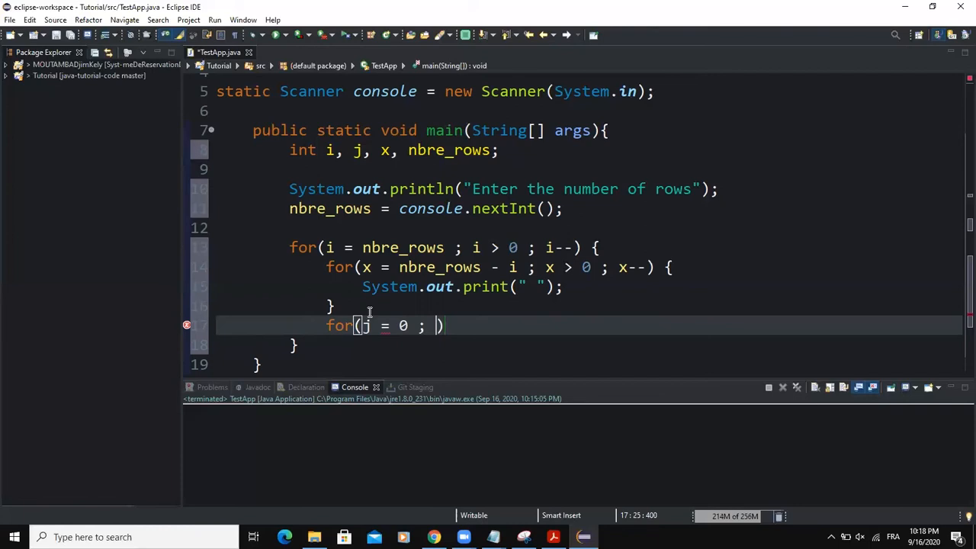
type("j")
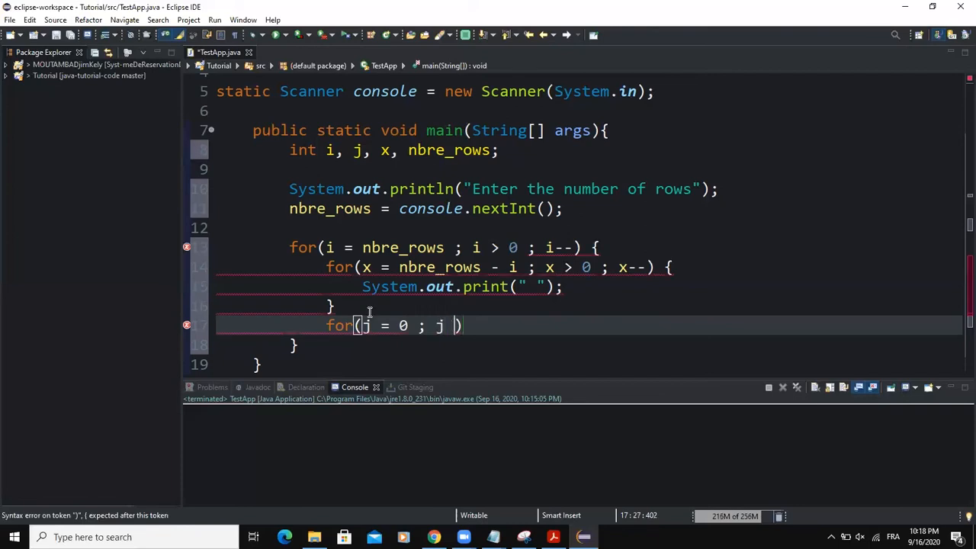
type("< i ; j++")
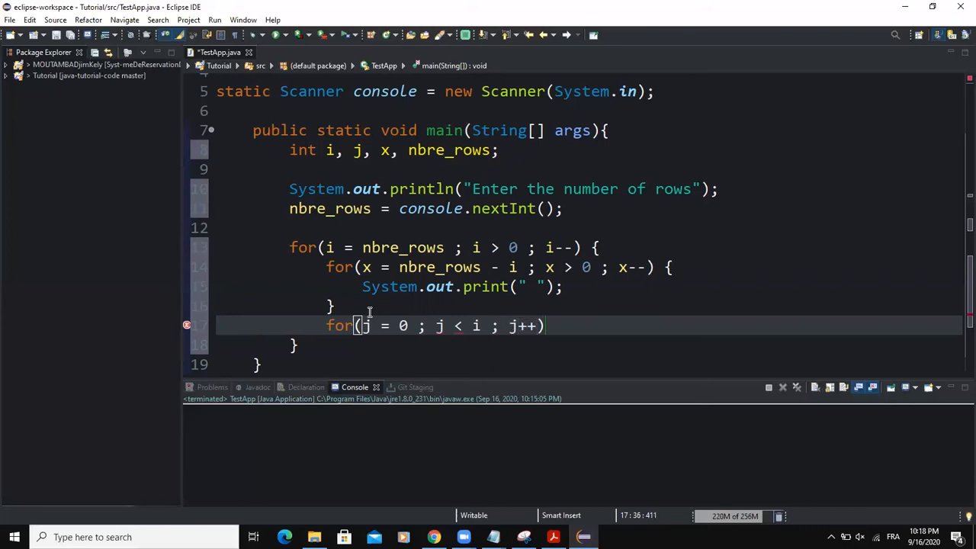
type("{")
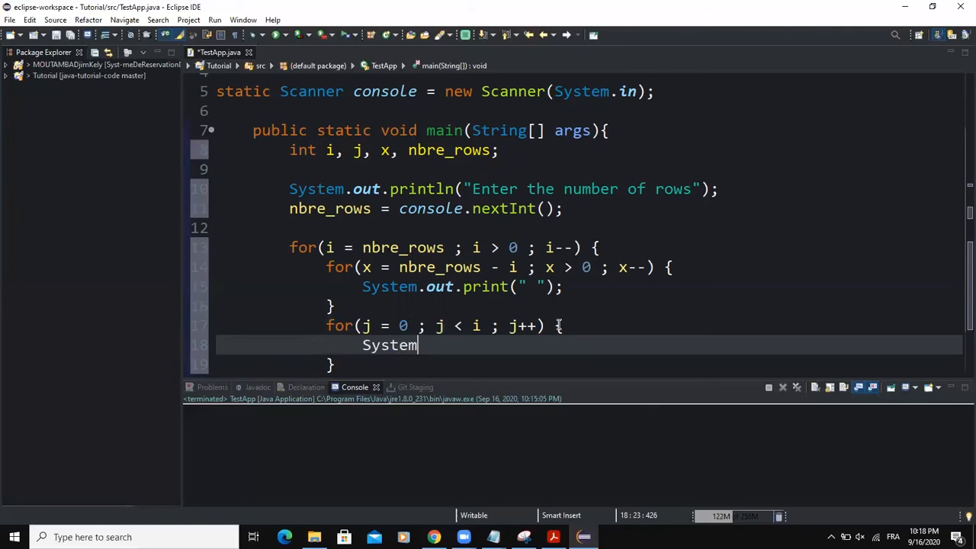
Make the star loop body print "*" with System.out.print
type(".out.print(\"\");")
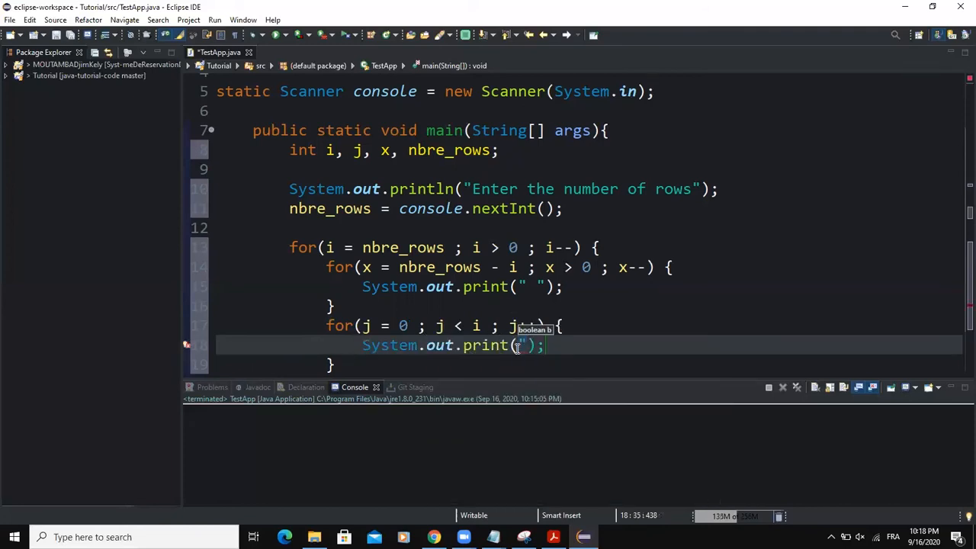
type("*")
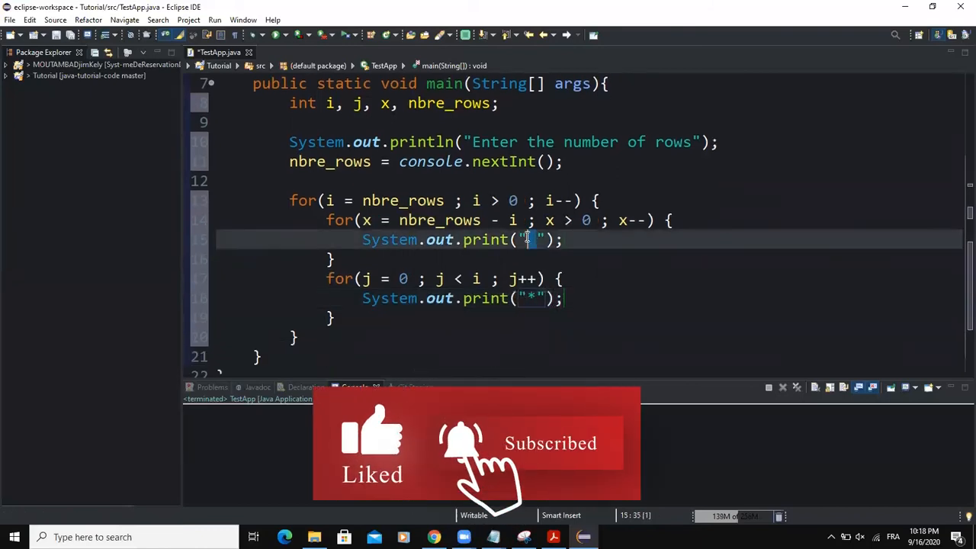
left_click(529, 297)
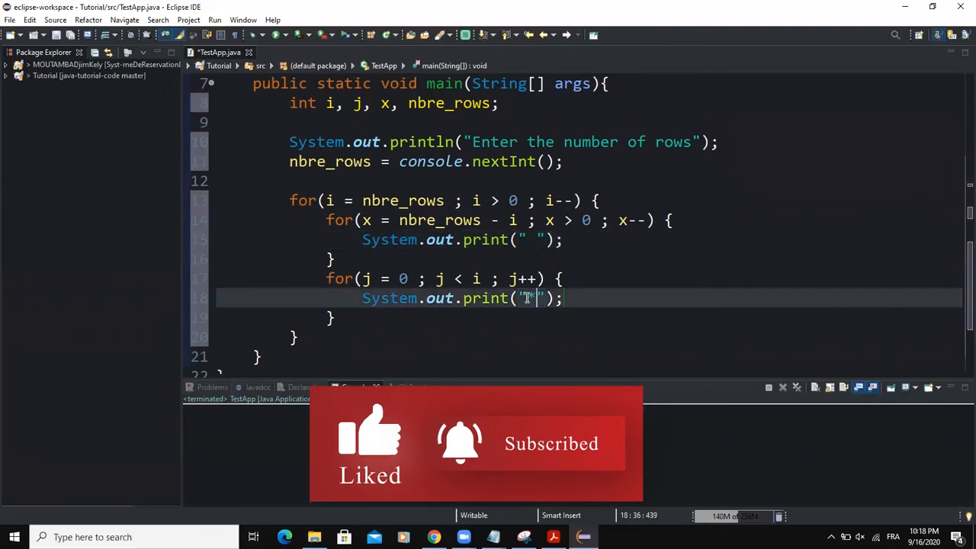
type("*")
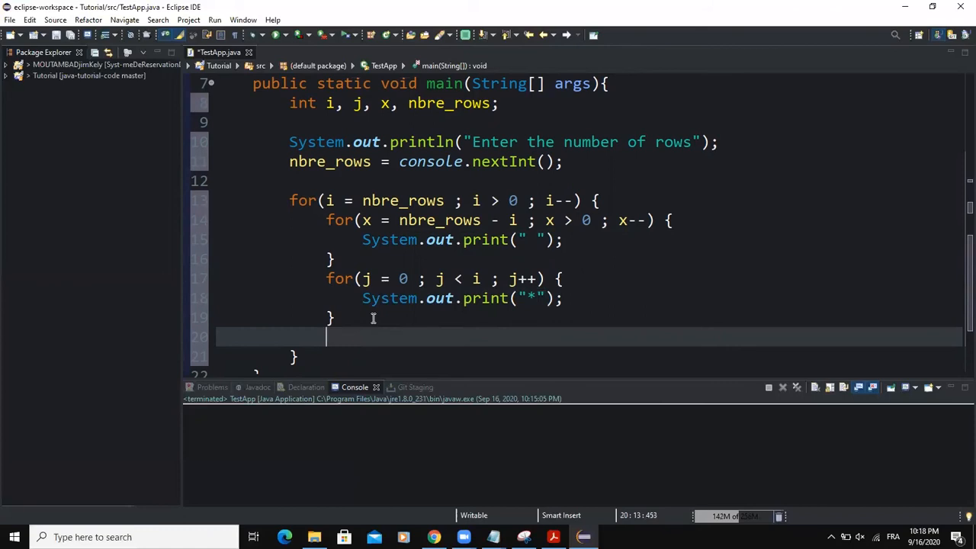
Add System.out.println(""); after the star loop to break the line each row
type("System")
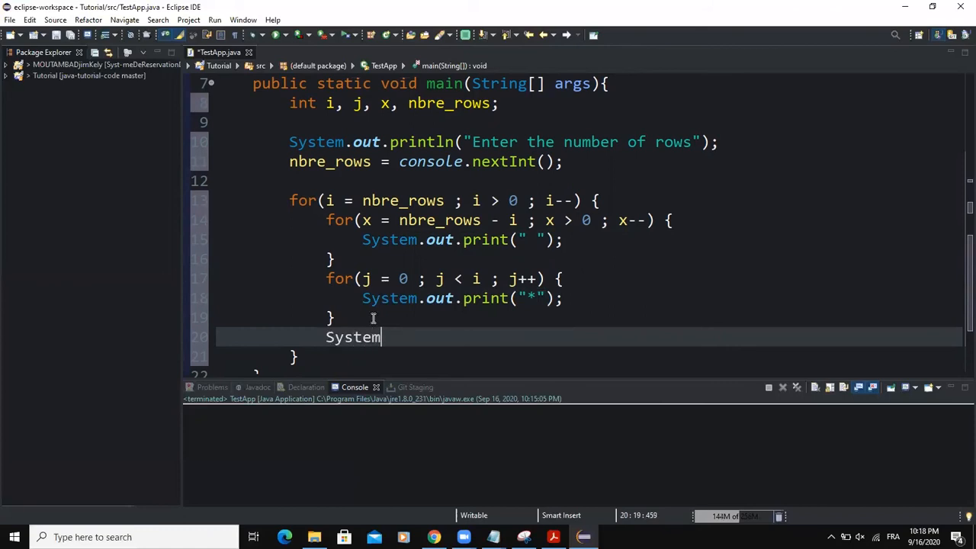
type(".out")
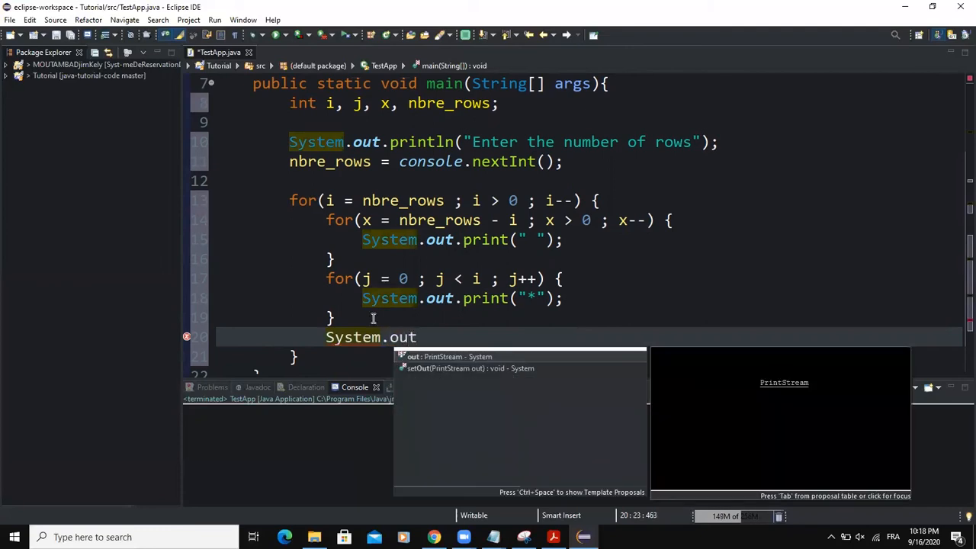
type(".println(\"")
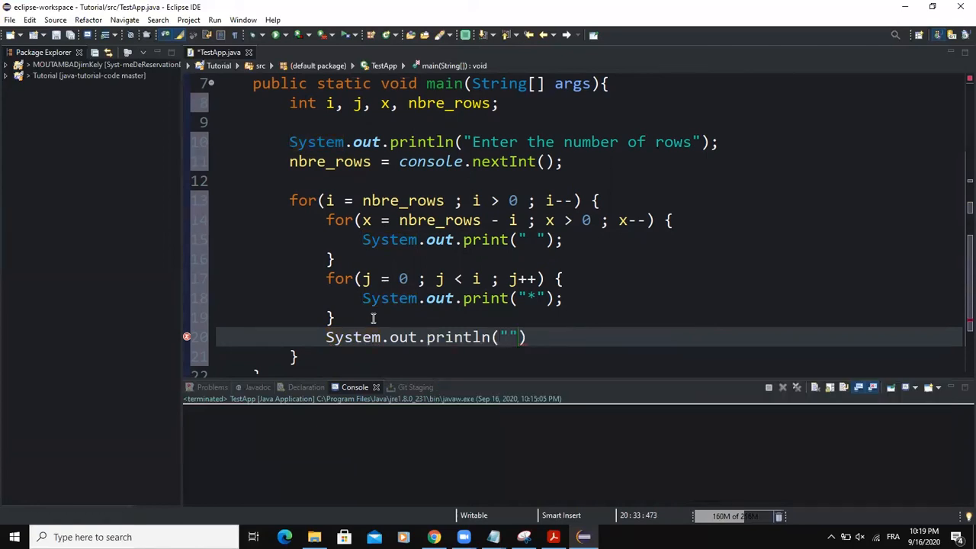
type(";")
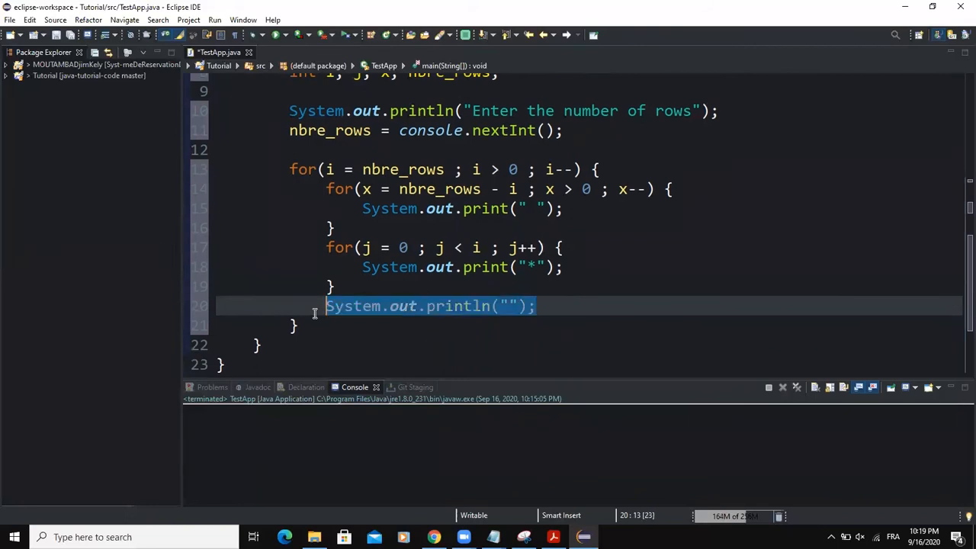
mouse_move(686, 392)
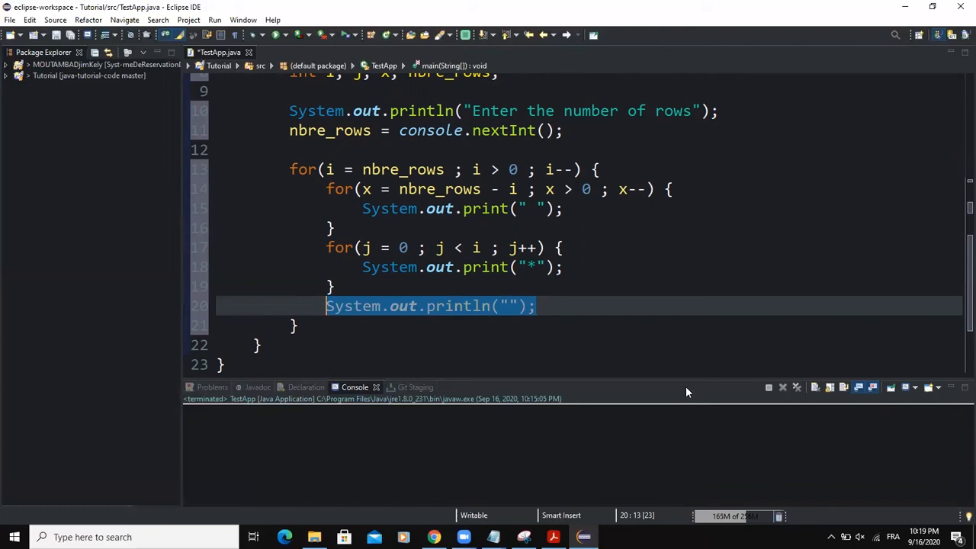
Run TestApp and enlarge the Console view showing the row-count prompt
left_click(262, 344)
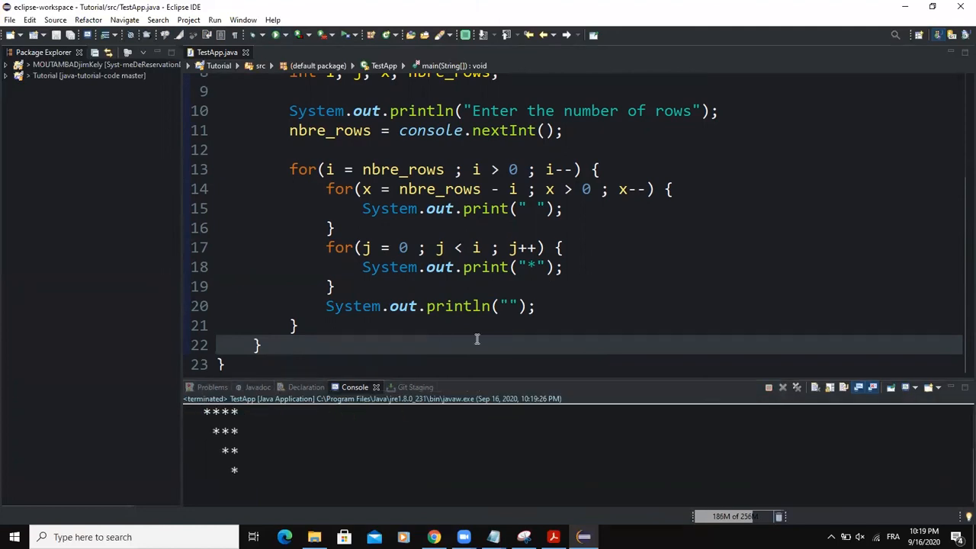
left_click_drag(503, 381, 503, 232)
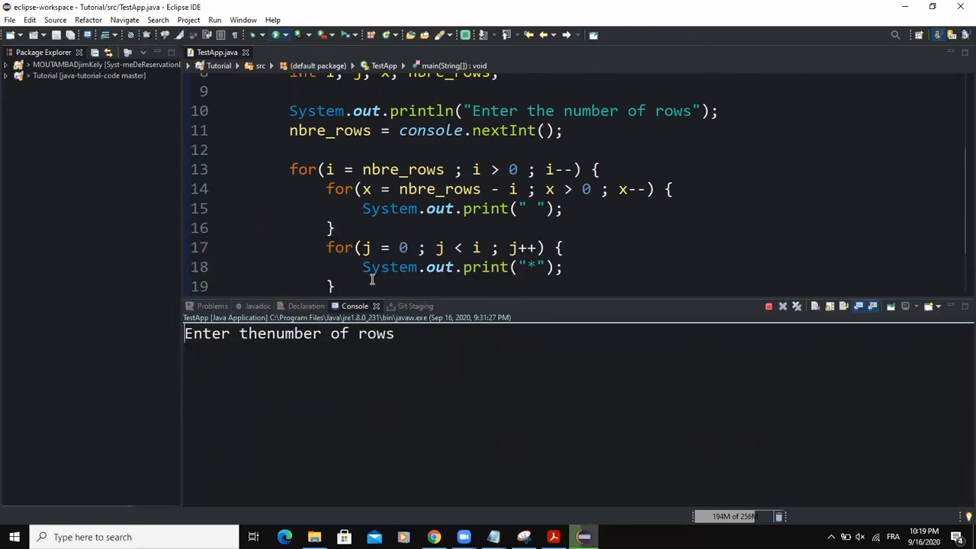
Enter 9 in the console to print a nine-row inverted star triangle
type("9")
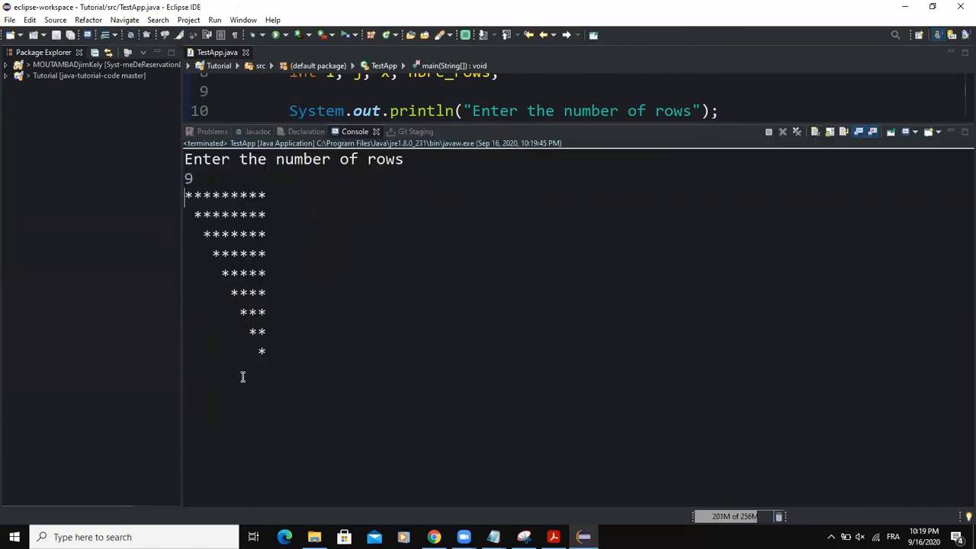
mouse_move(280, 359)
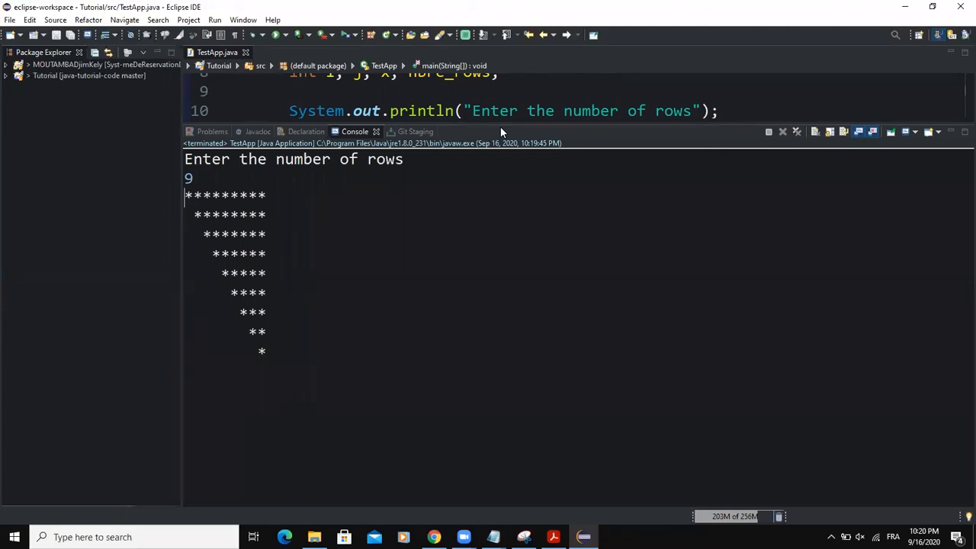
mouse_move(275, 357)
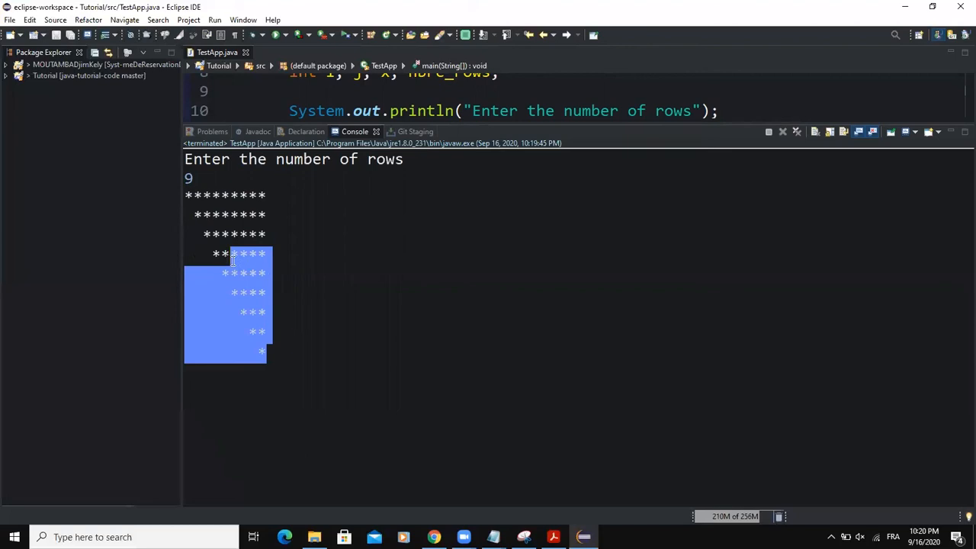
left_click(289, 340)
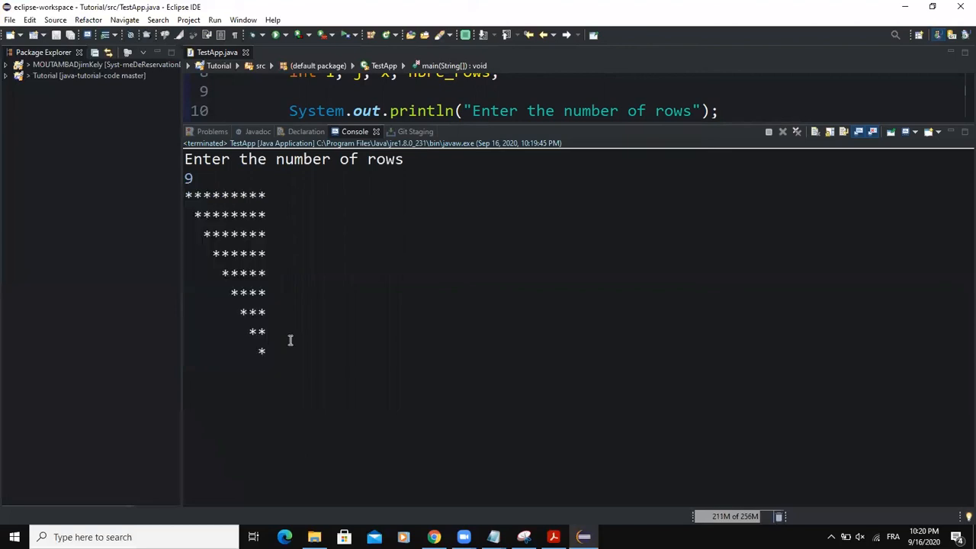